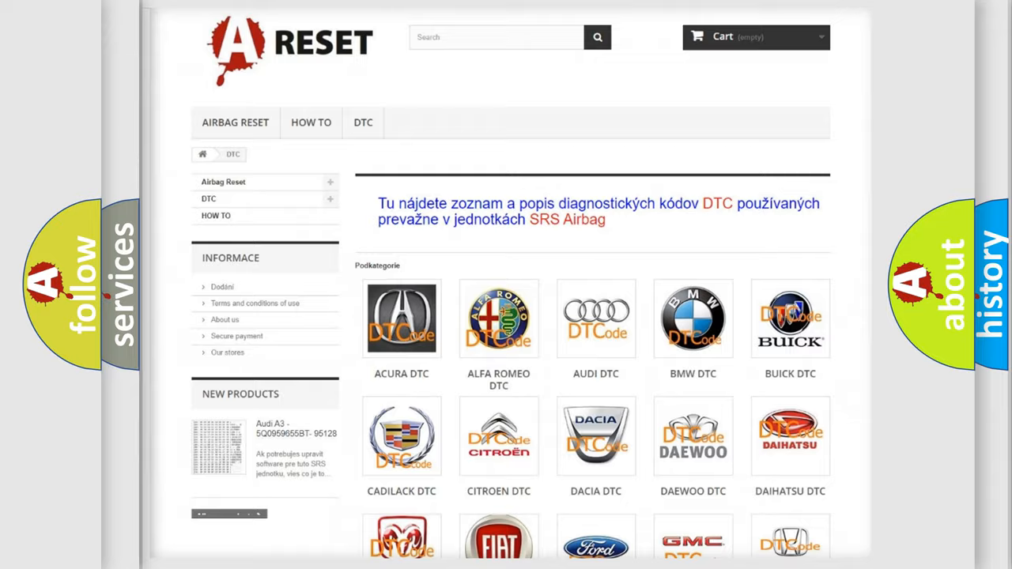
Step: Show the Jeep diagnostic trouble code list from the subcategory grid
scroll("down", 3)
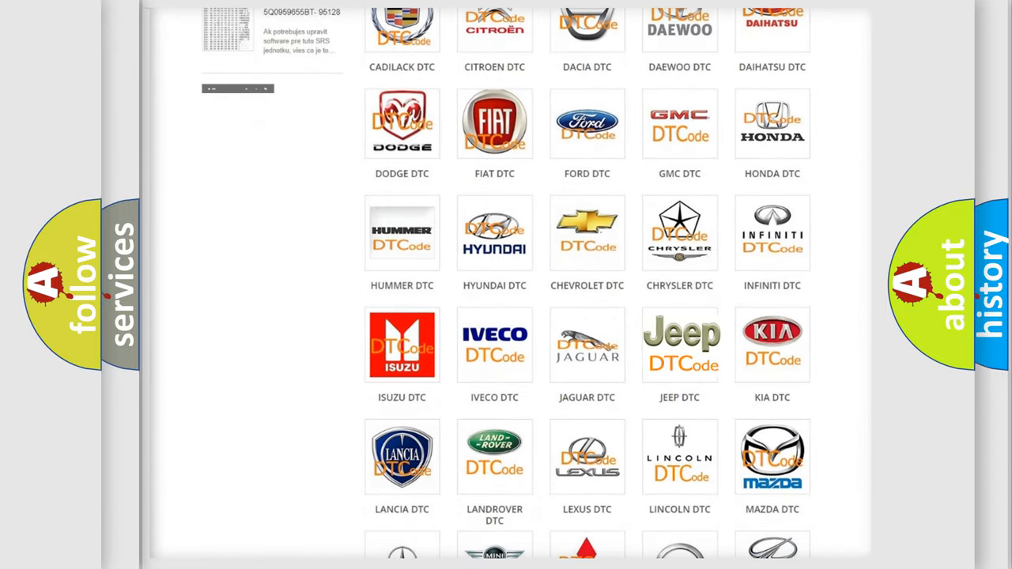
left_click(680, 345)
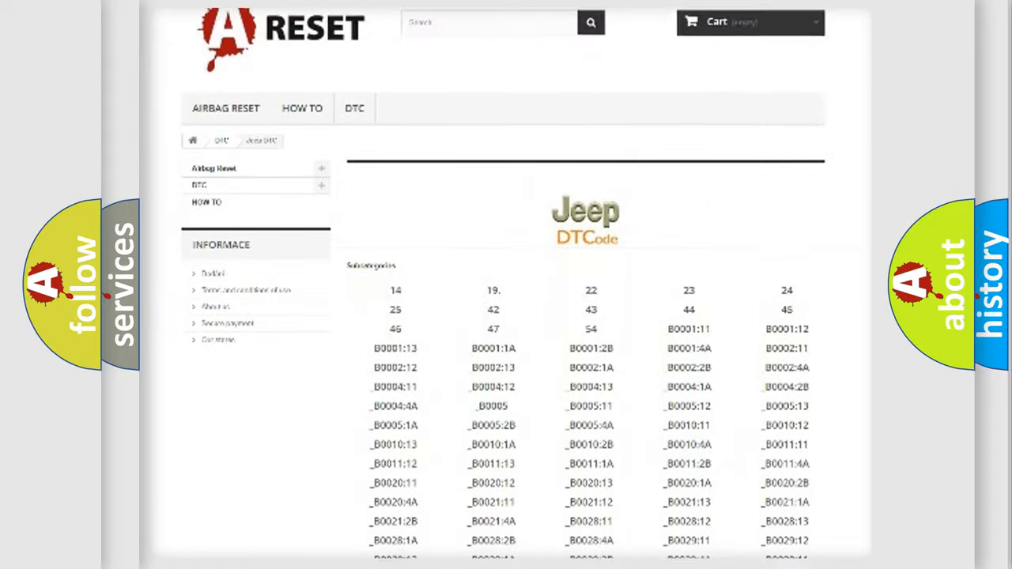
scroll("down", 3)
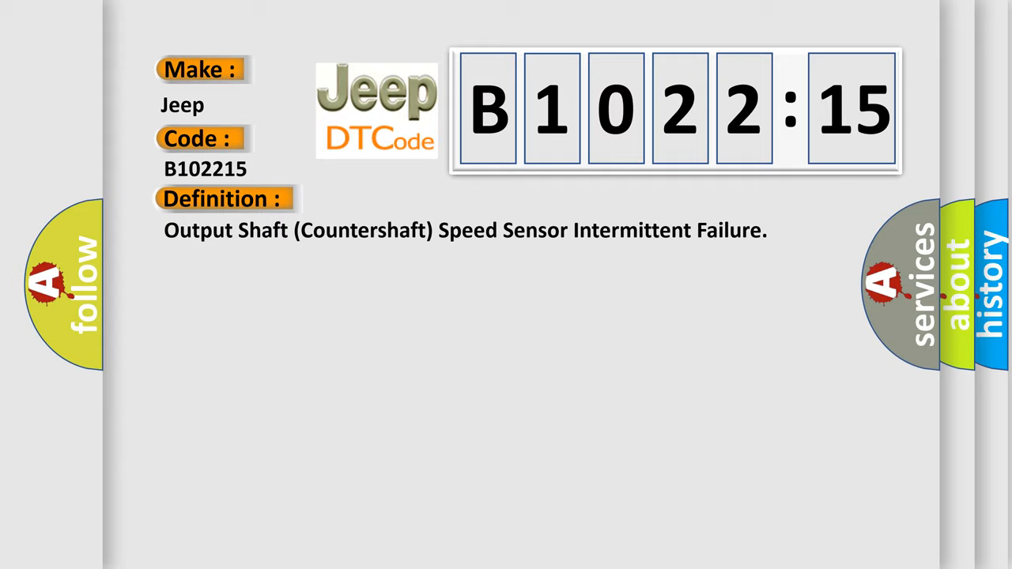
Step: Reveal code B102215: output shaft speed sensor intermittent failure, PCM-detected pulse dropouts
left_click(411, 199)
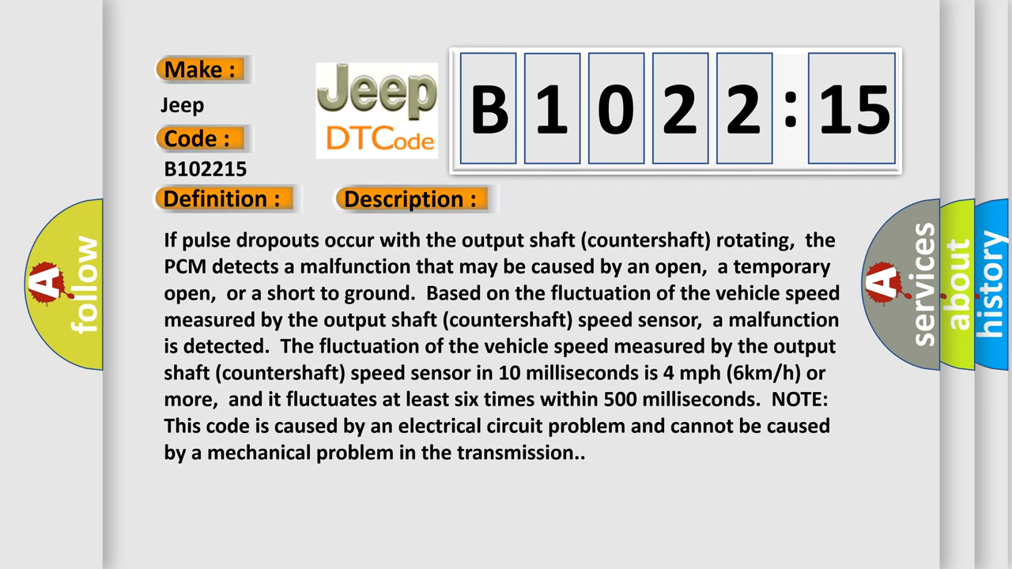